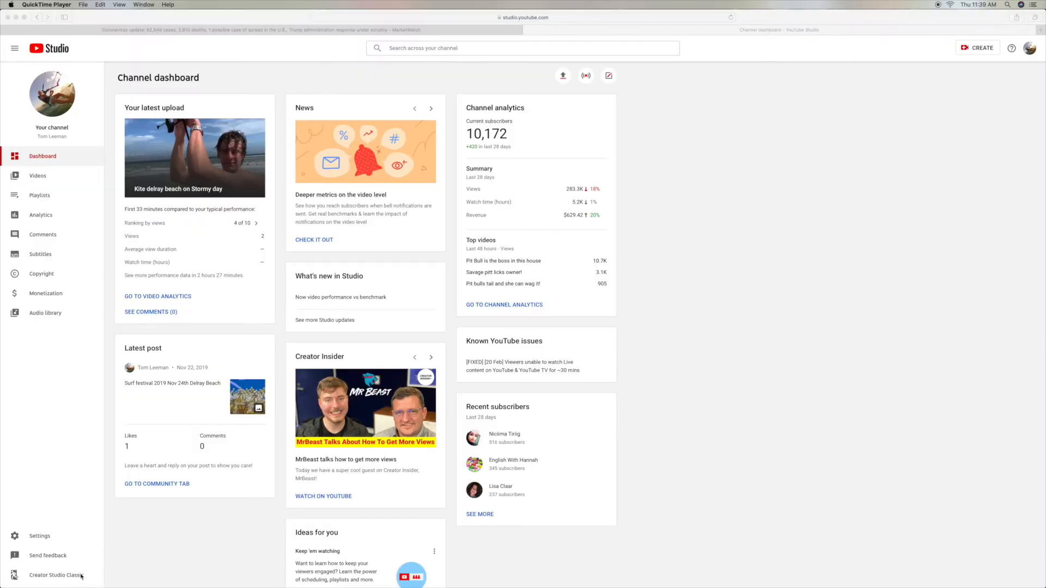
{"action": "mouse_move", "coordinate": [49, 577]}
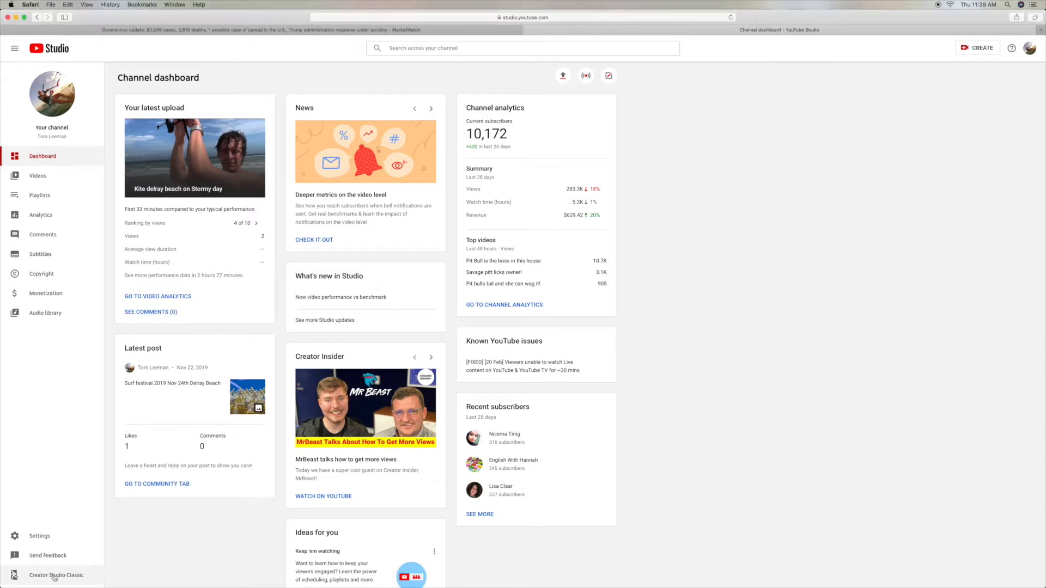
- Begin returning to Creator Studio Classic from the sidebar, bringing up the feedback survey
{"action": "left_click", "coordinate": [56, 575]}
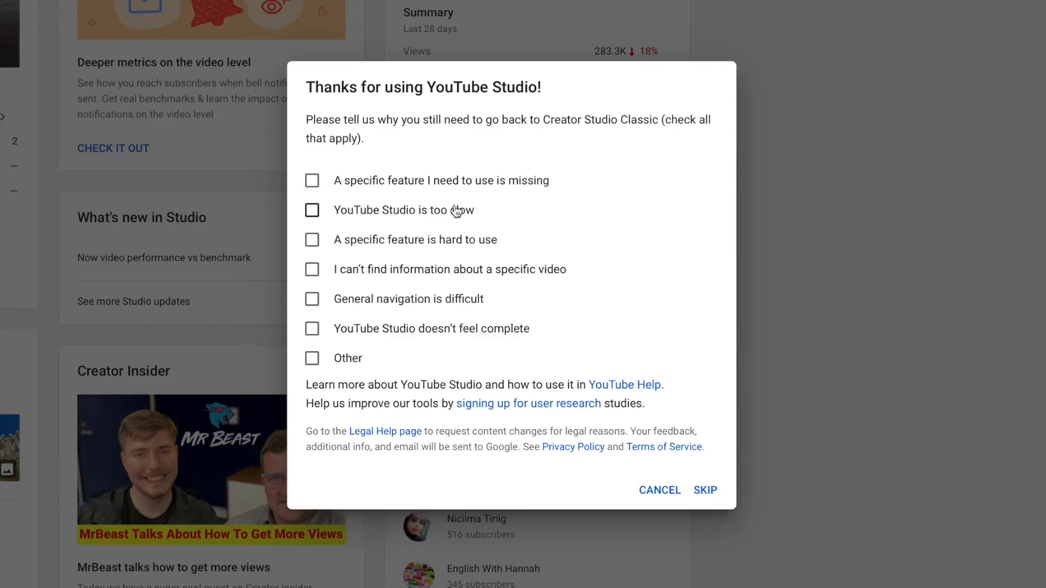
{"action": "mouse_move", "coordinate": [327, 382]}
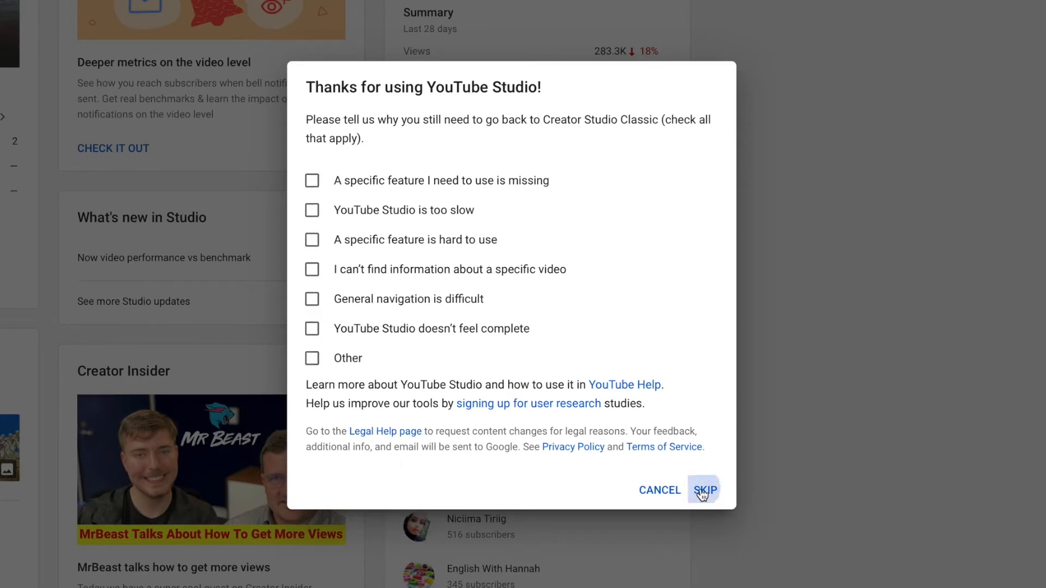
- Skip the feedback survey to reach the notice that classic studio is going away
{"action": "left_click", "coordinate": [705, 489]}
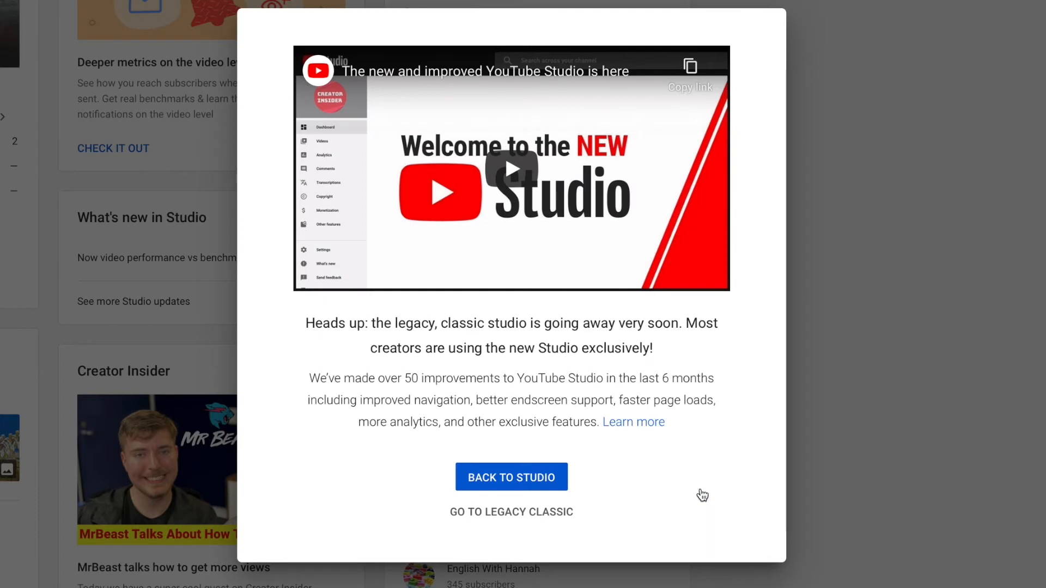
{"action": "mouse_move", "coordinate": [707, 479]}
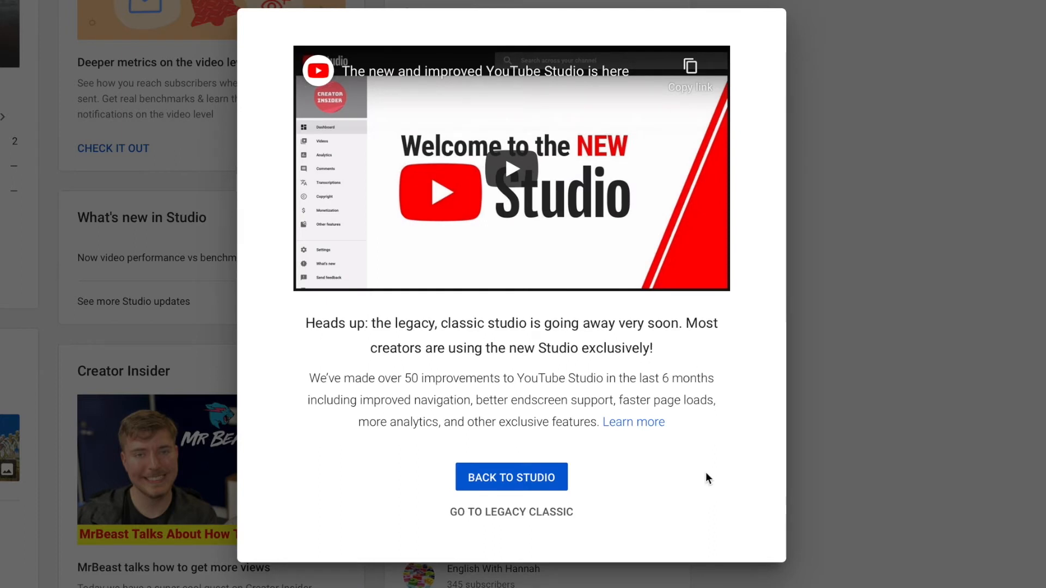
{"action": "mouse_move", "coordinate": [442, 487]}
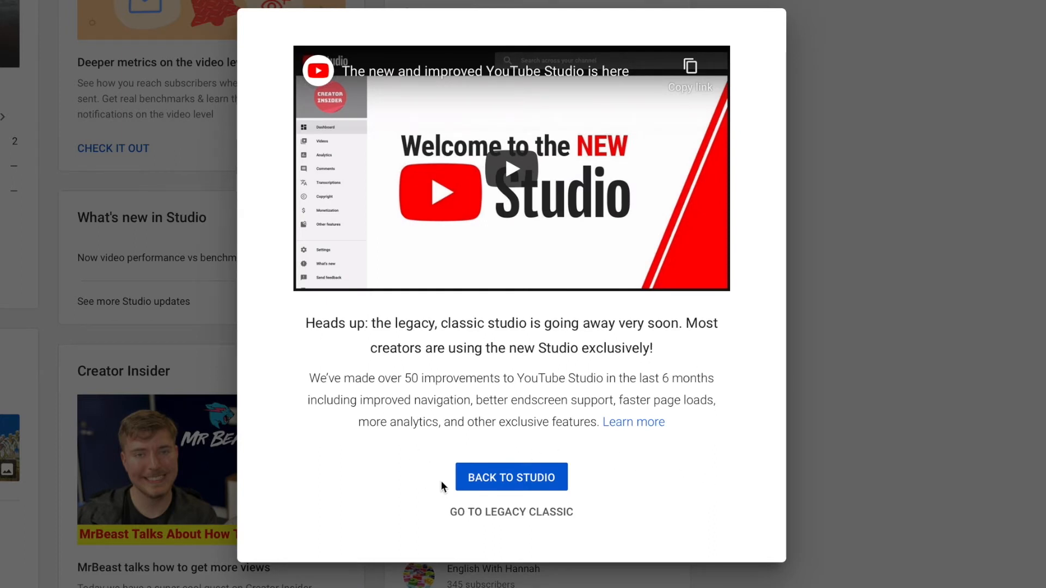
{"action": "mouse_move", "coordinate": [529, 483]}
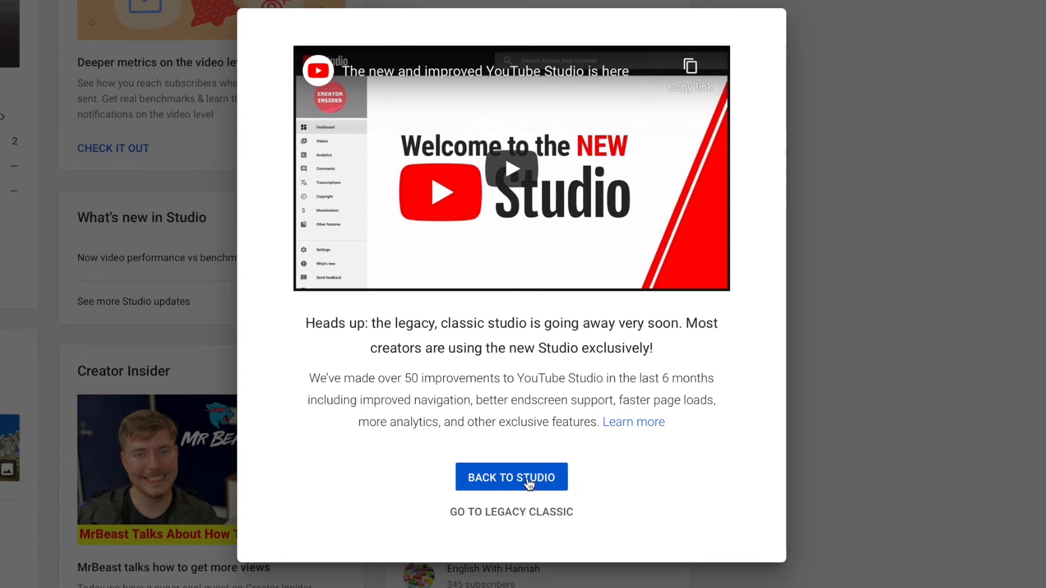
{"action": "mouse_move", "coordinate": [451, 520]}
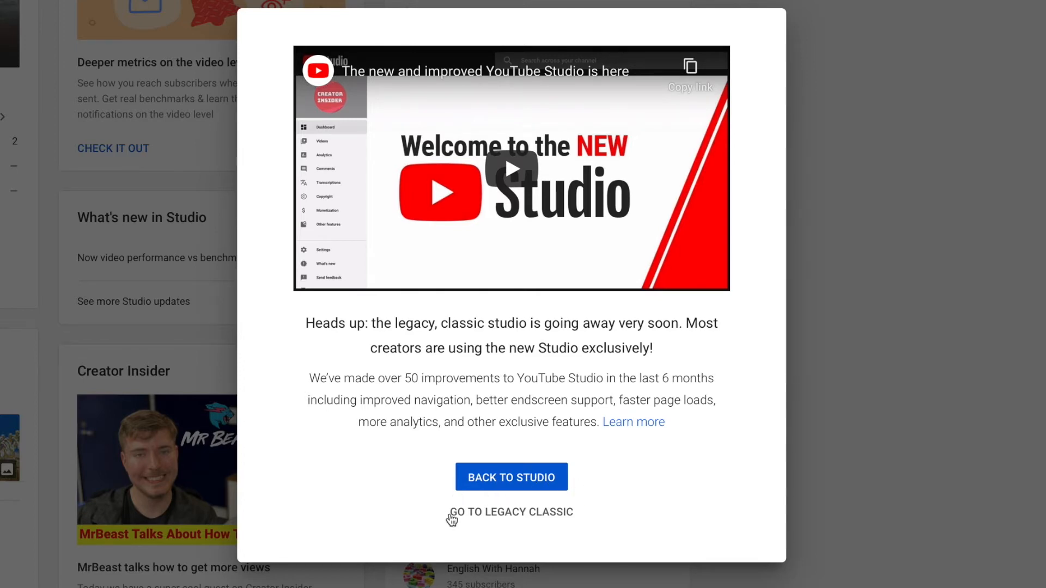
{"action": "mouse_move", "coordinate": [522, 518]}
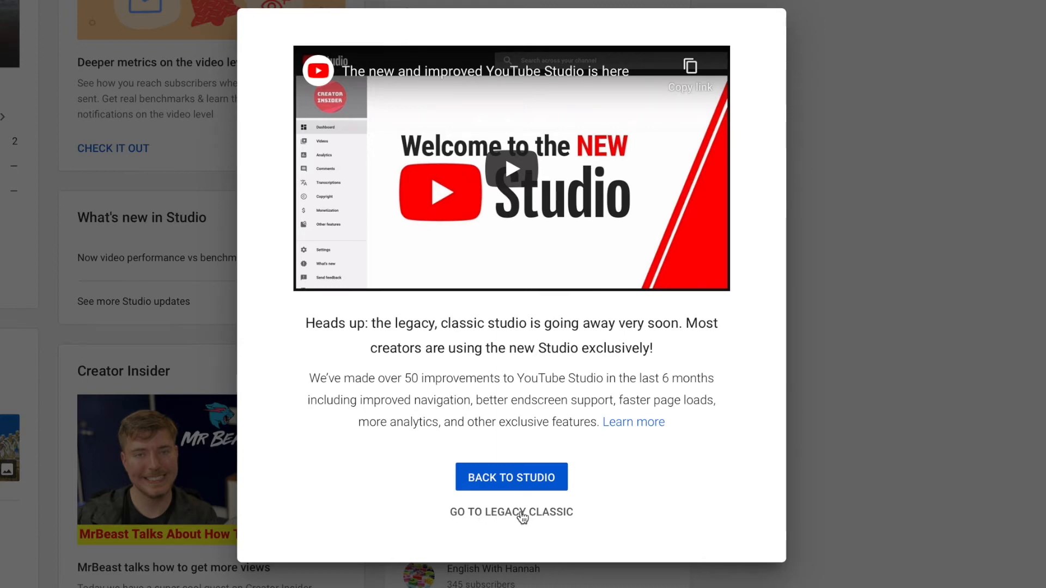
{"action": "mouse_move", "coordinate": [511, 517]}
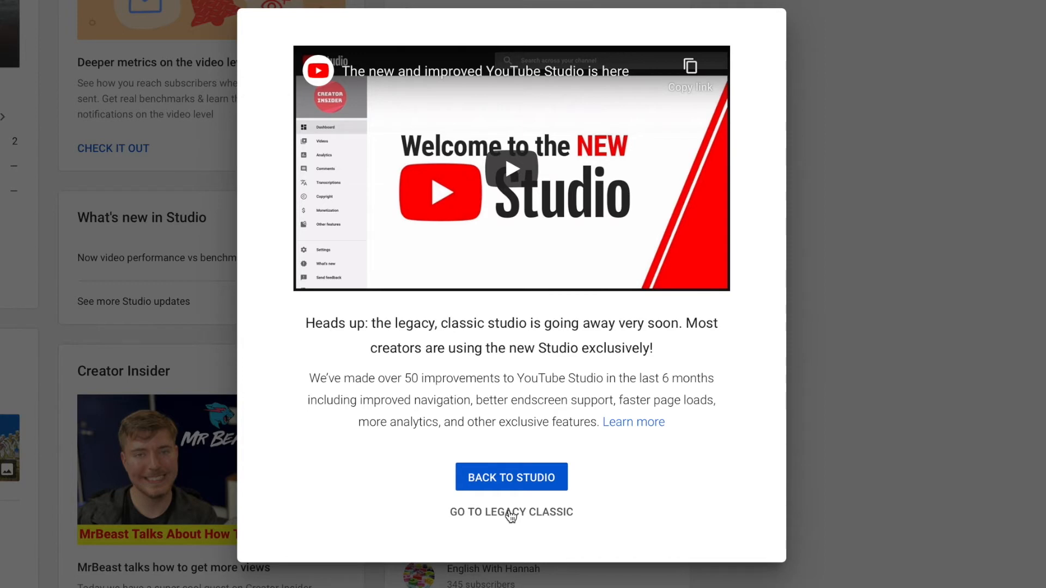
{"action": "mouse_move", "coordinate": [511, 512]}
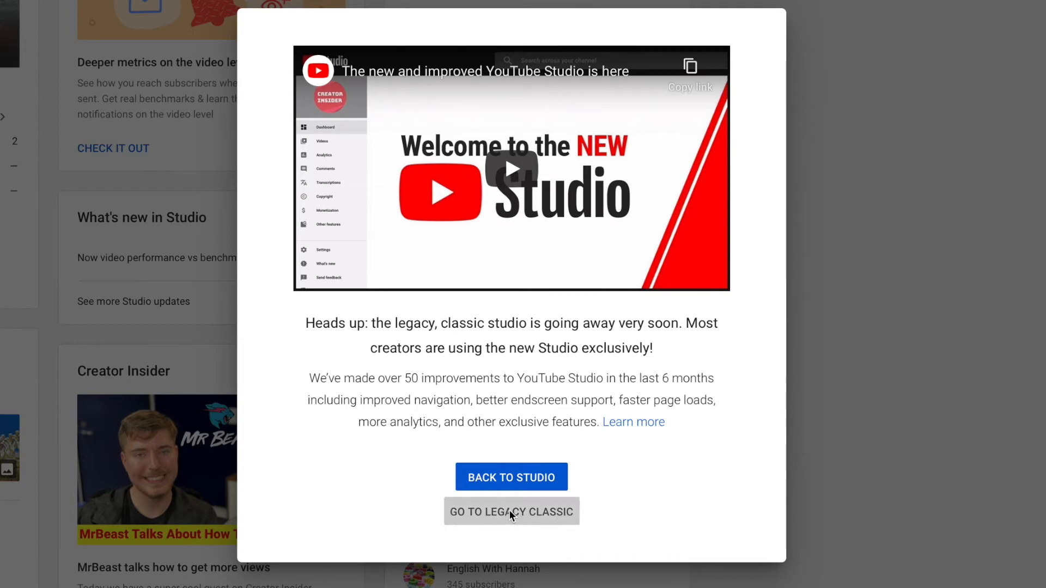
- Continue to the legacy Creator Studio Classic dashboard with videos, tips and analytics
{"action": "left_click", "coordinate": [511, 512]}
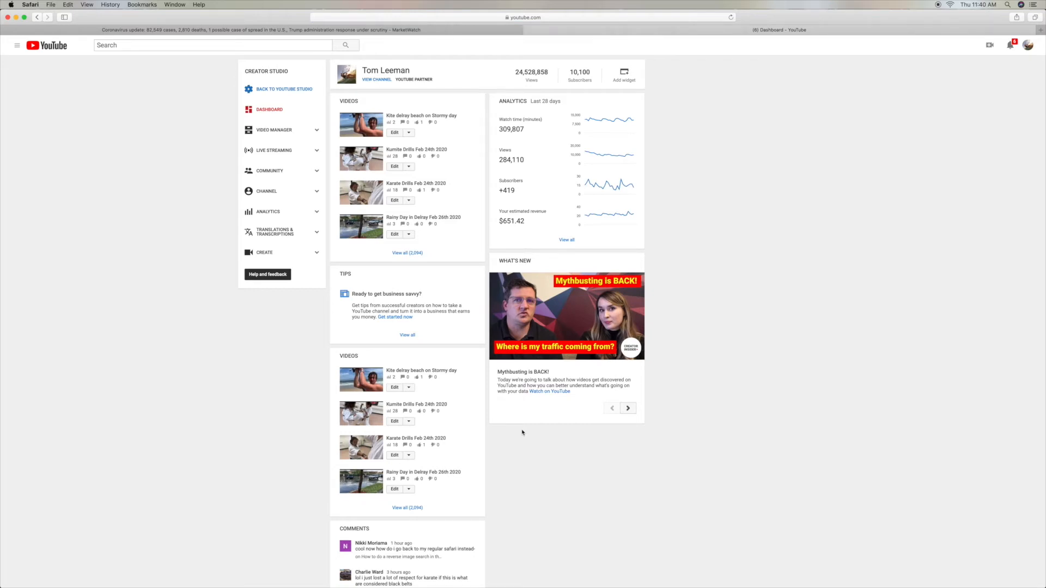
{"action": "mouse_move", "coordinate": [512, 421]}
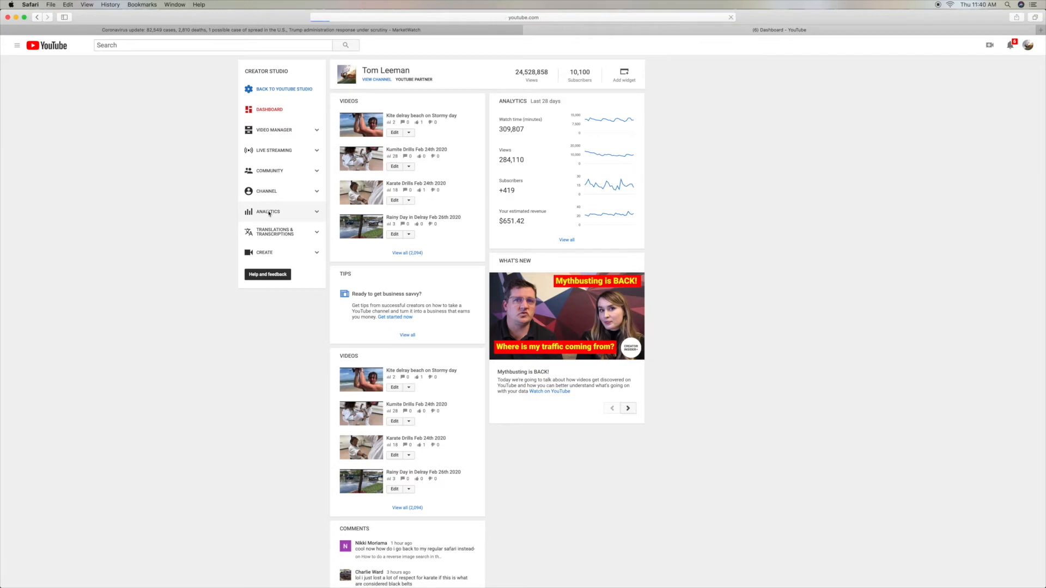
- Go from classic Analytics to the new Studio's Channel analytics overview
{"action": "left_click", "coordinate": [268, 212]}
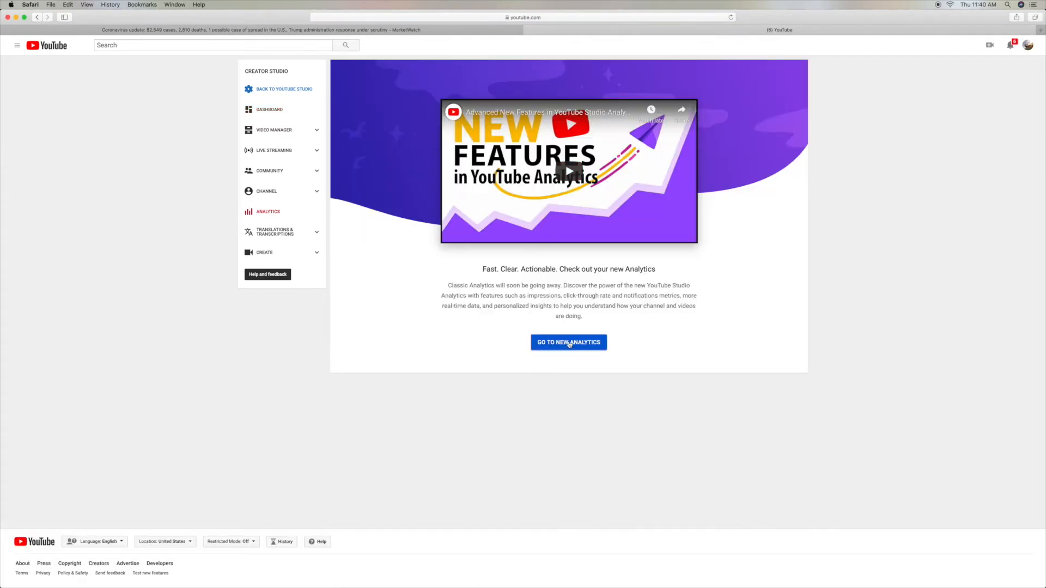
{"action": "left_click", "coordinate": [568, 342]}
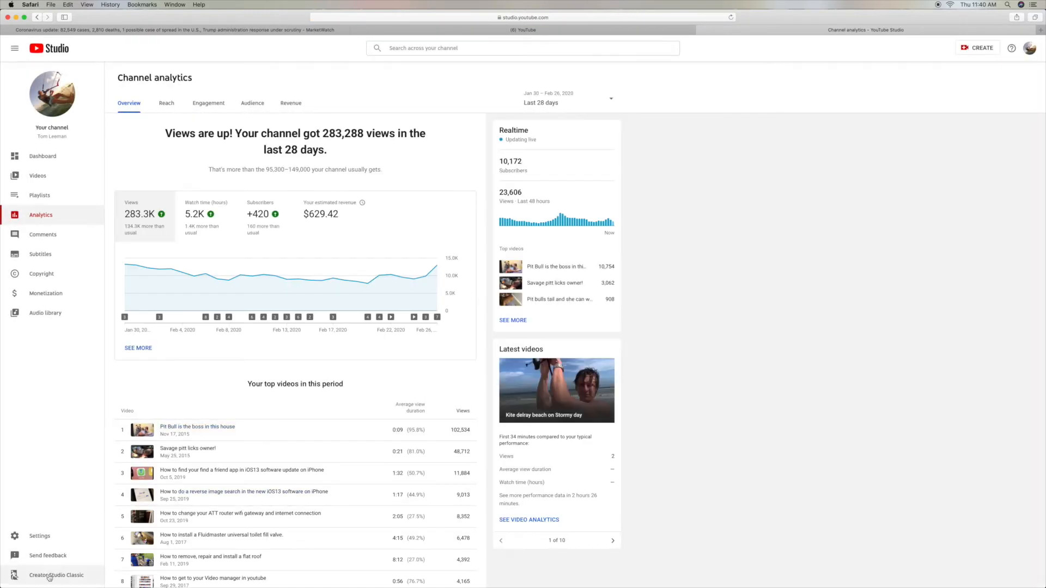
- Return to Creator Studio Classic again, skipping the survey, landing on classic Analytics overview
{"action": "left_click", "coordinate": [55, 575]}
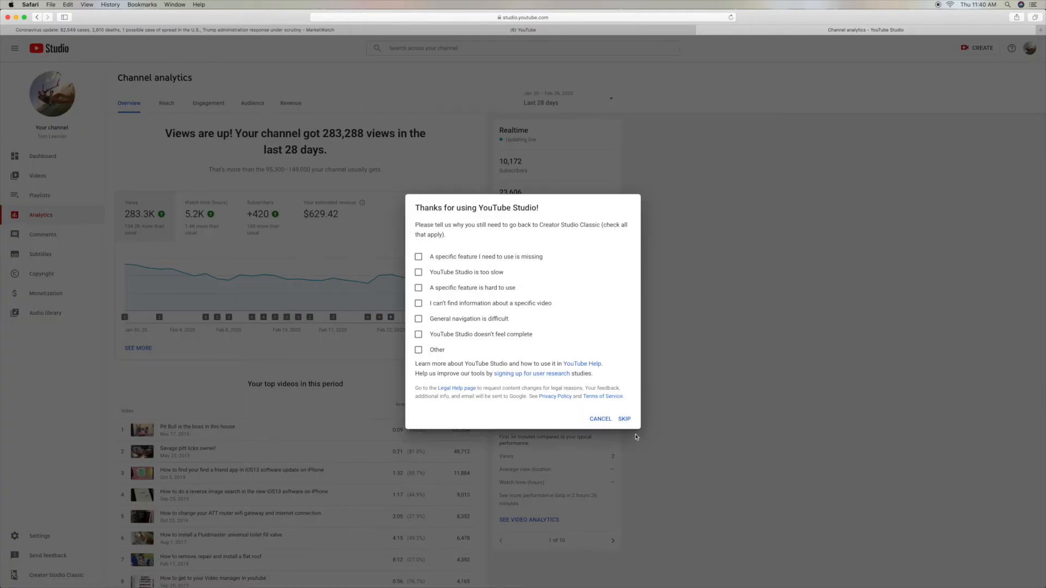
{"action": "left_click", "coordinate": [625, 419]}
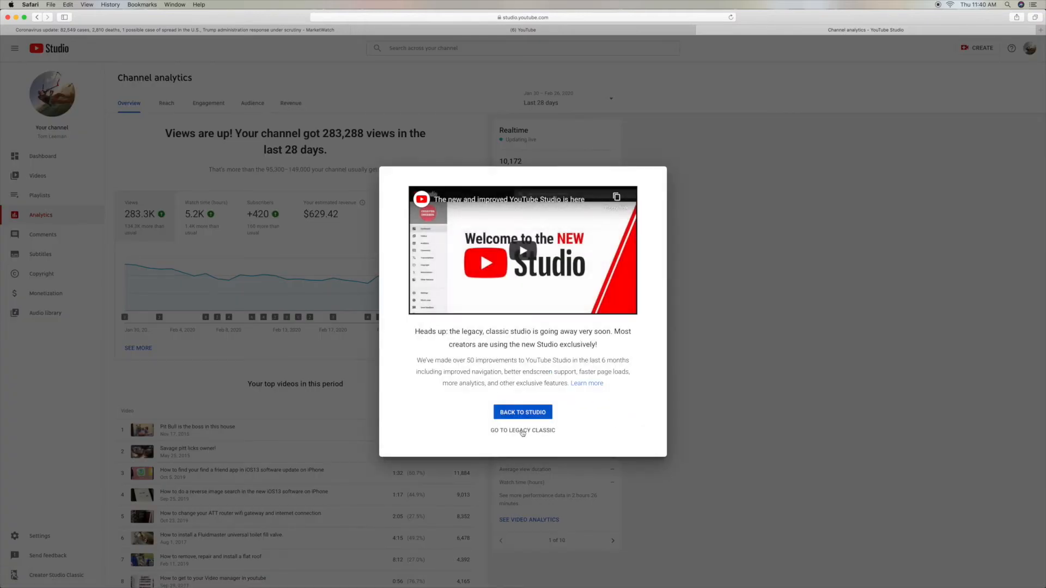
{"action": "left_click", "coordinate": [522, 430]}
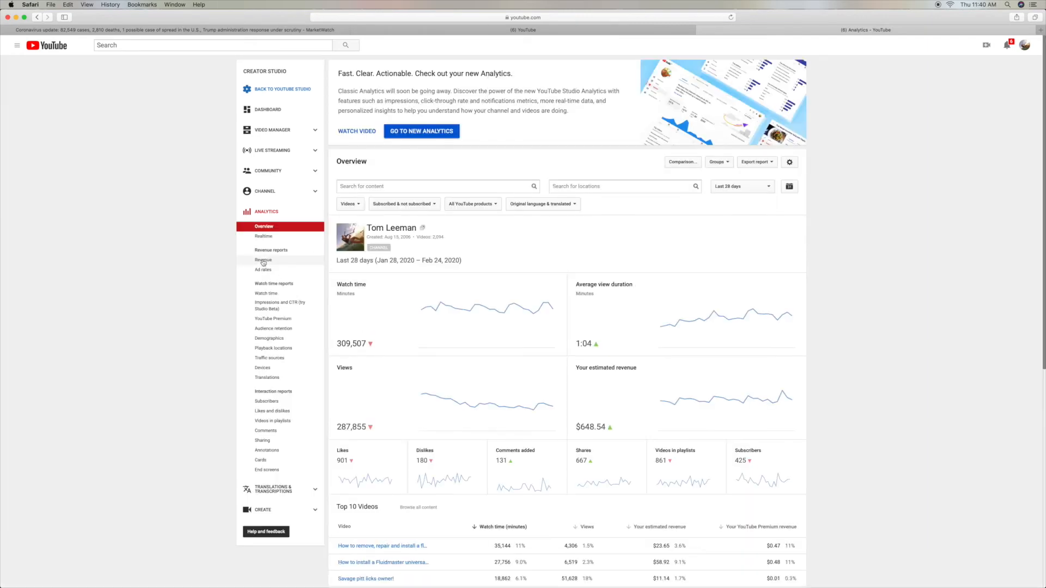
- View the legacy Revenue report showing $648.54 over 28 days and per-video earnings
{"action": "left_click", "coordinate": [263, 259]}
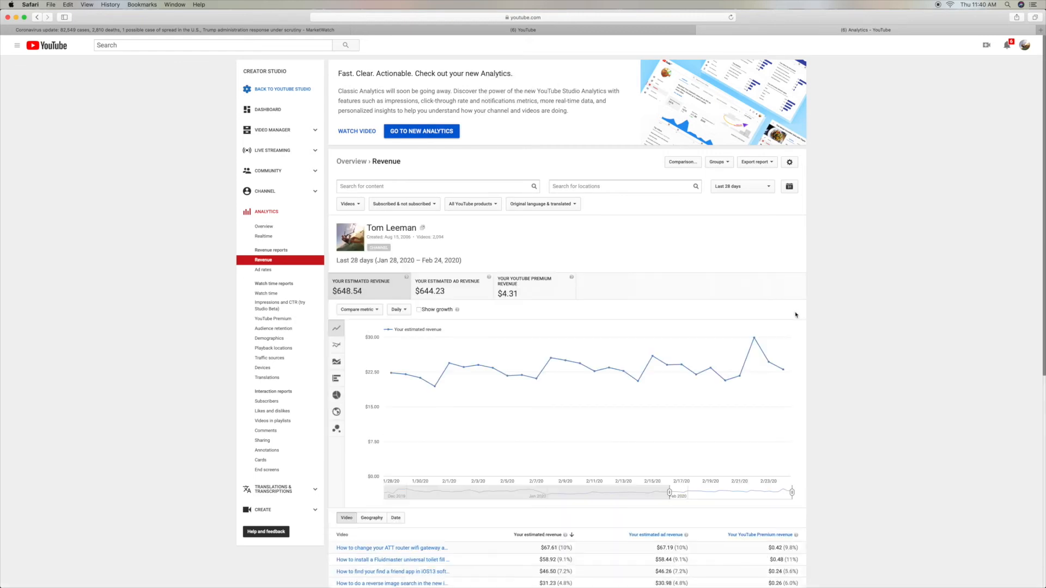
{"action": "scroll", "scroll_direction": "down", "scroll_amount": 3}
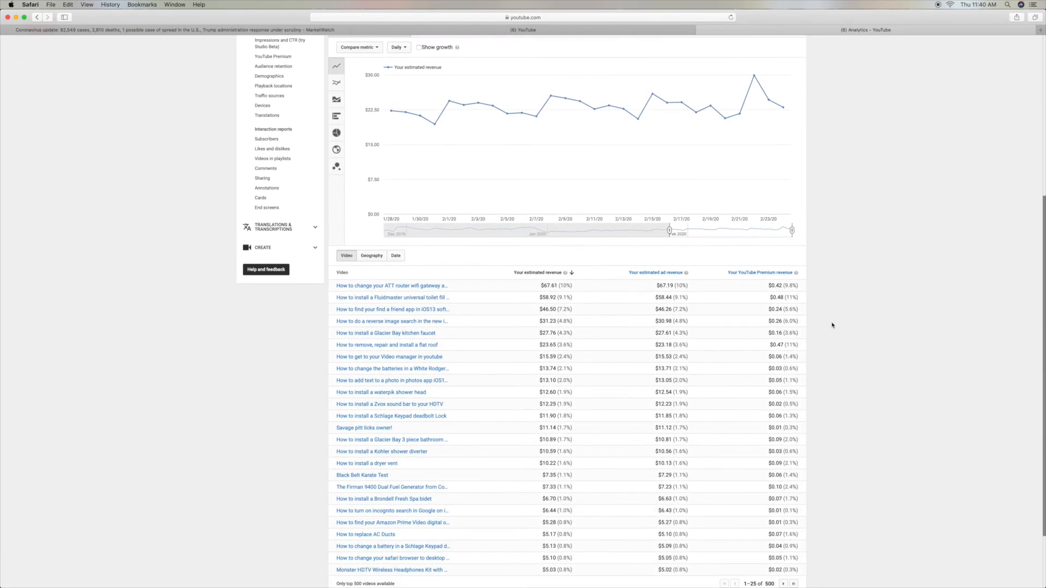
{"action": "scroll", "scroll_direction": "down", "scroll_amount": 3}
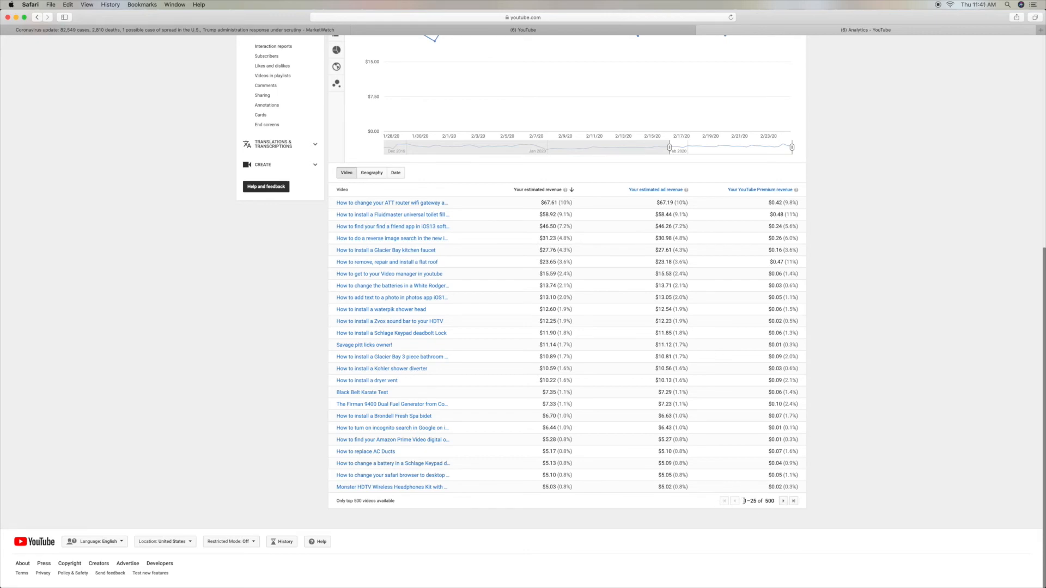
{"action": "mouse_move", "coordinate": [801, 304]}
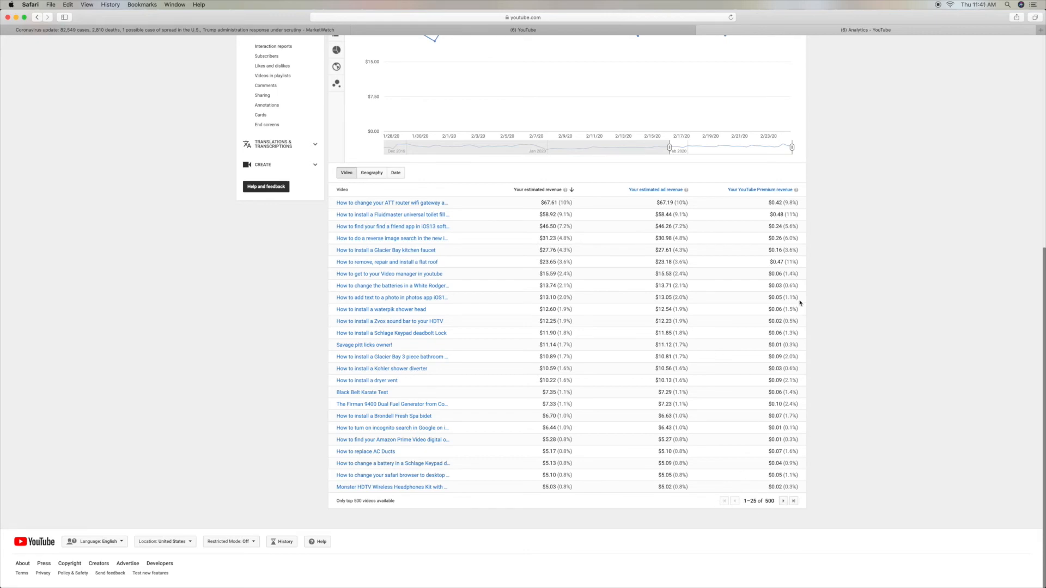
{"action": "scroll", "scroll_direction": "up", "scroll_amount": 3}
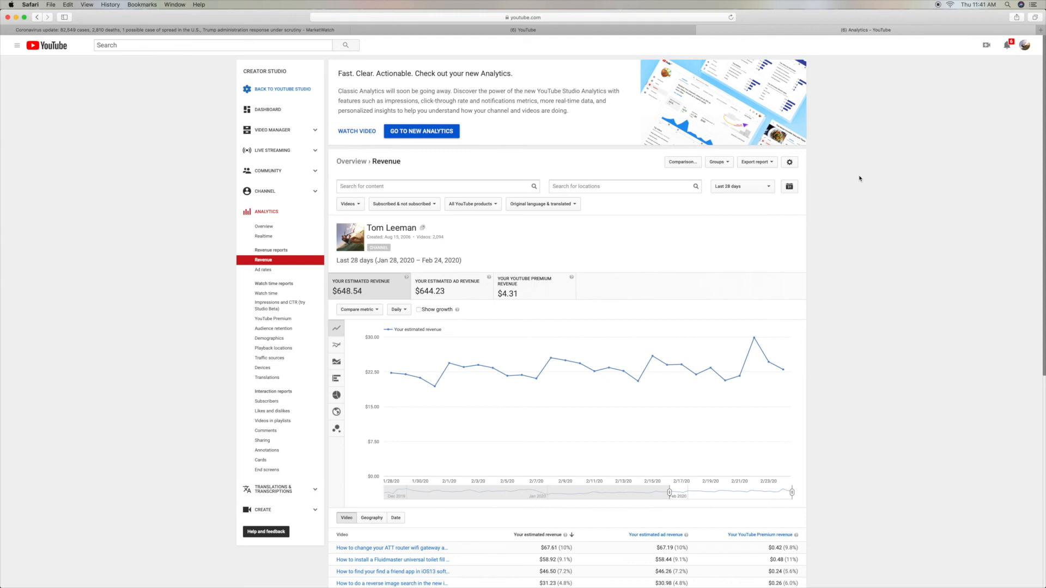
{"action": "mouse_move", "coordinate": [308, 102]}
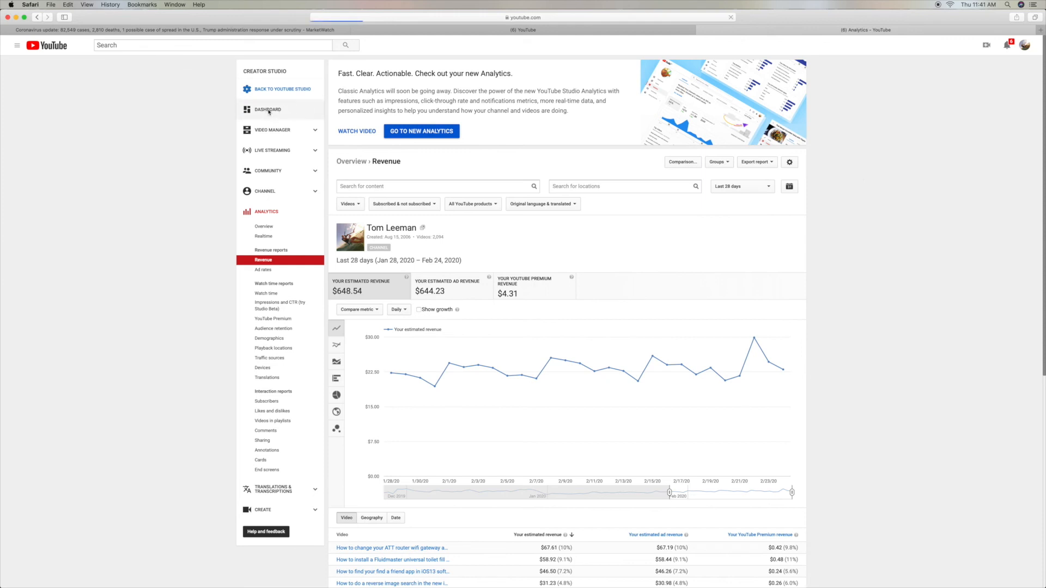
- Go back to the classic channel dashboard showing $651.42 28-day revenue
{"action": "left_click", "coordinate": [268, 109]}
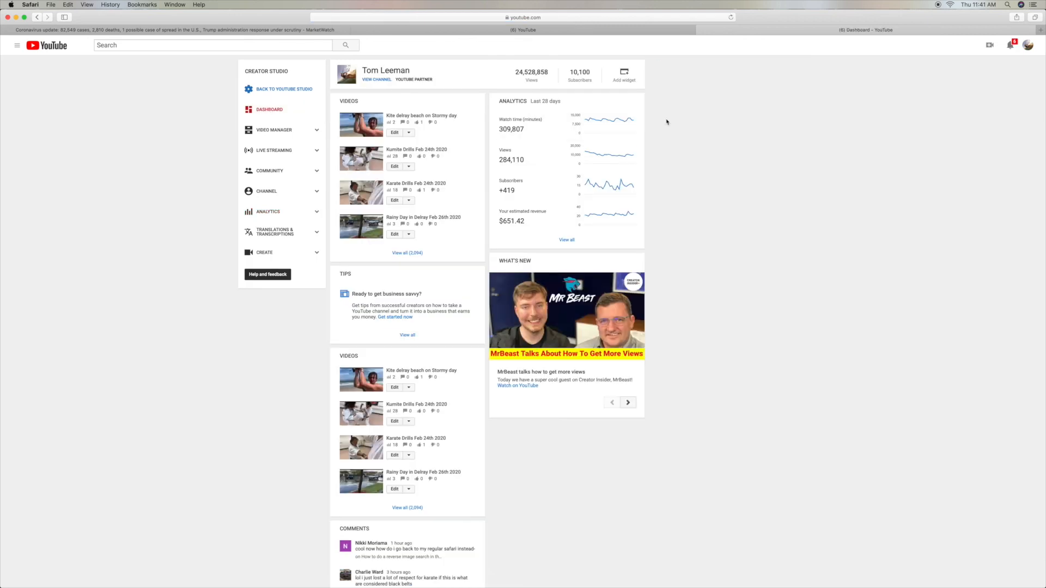
{"action": "mouse_move", "coordinate": [896, 91]}
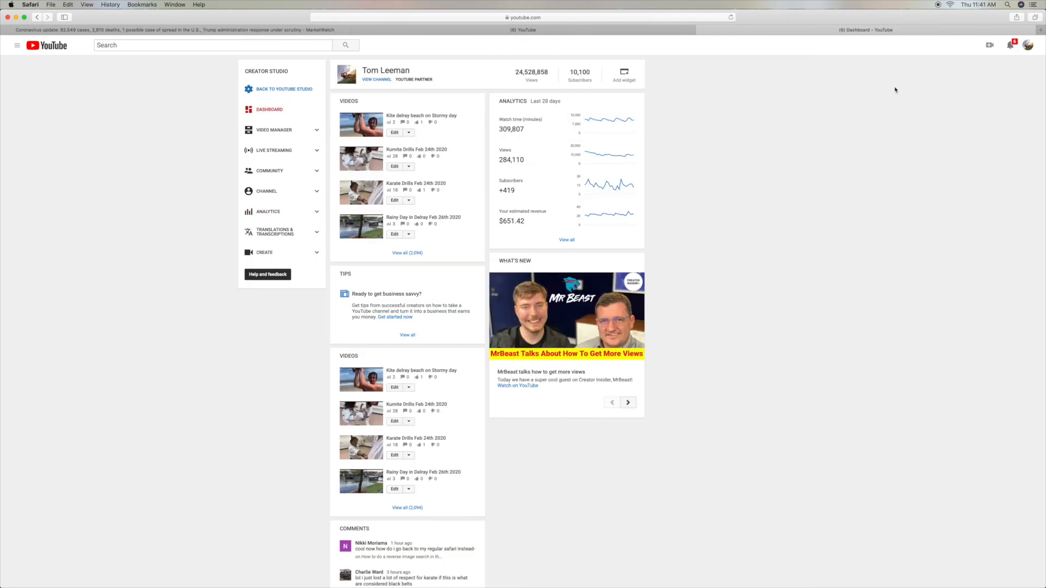